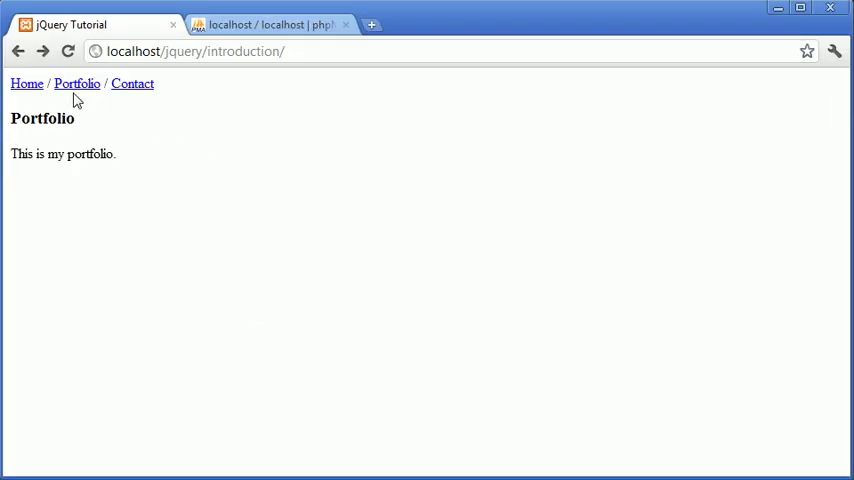
mouse_move(27, 83)
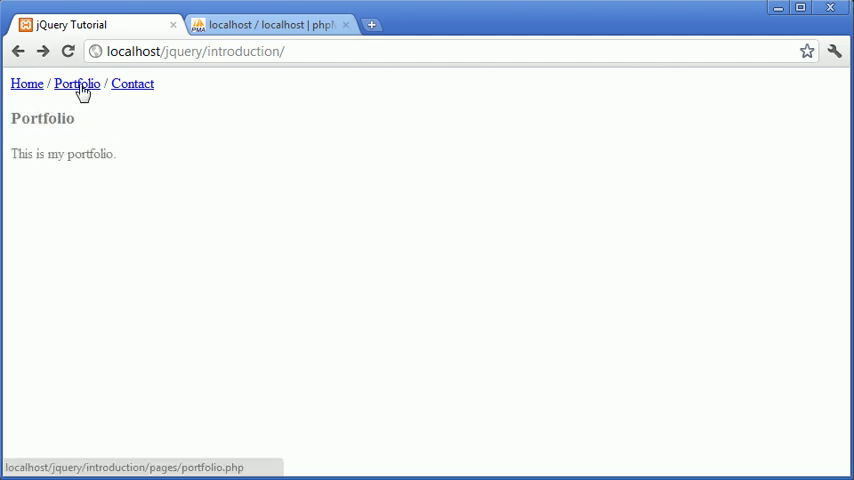
mouse_move(132, 84)
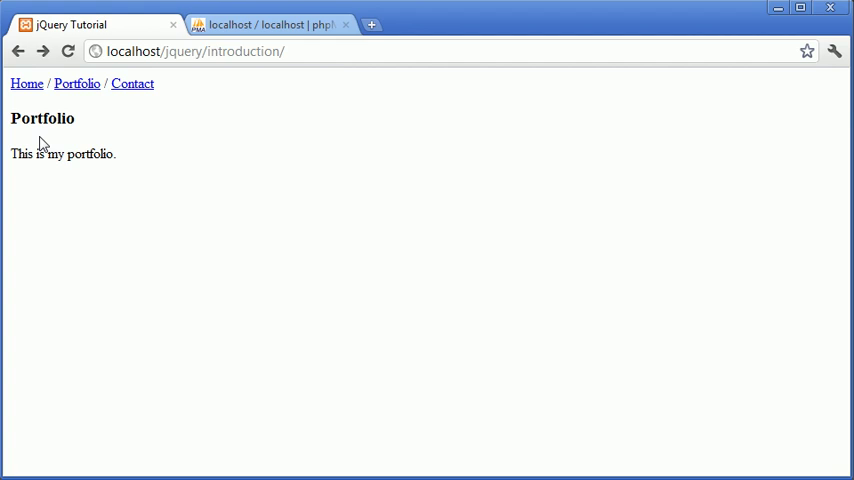
mouse_move(132, 84)
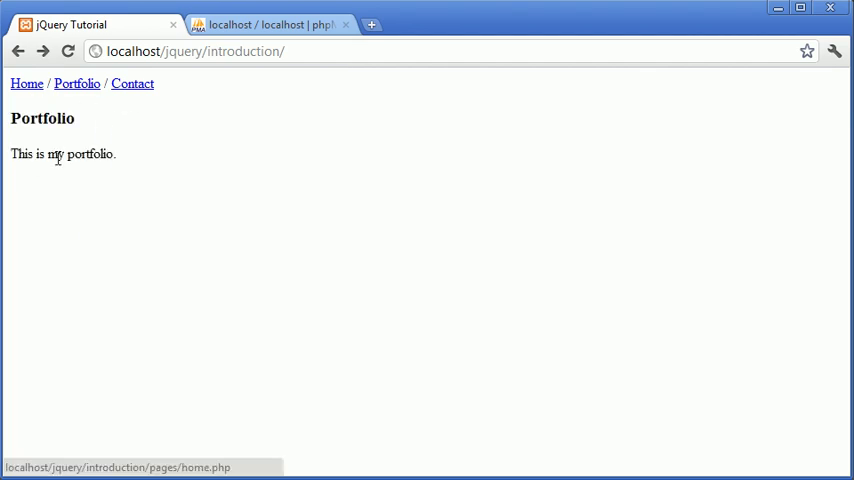
mouse_move(77, 83)
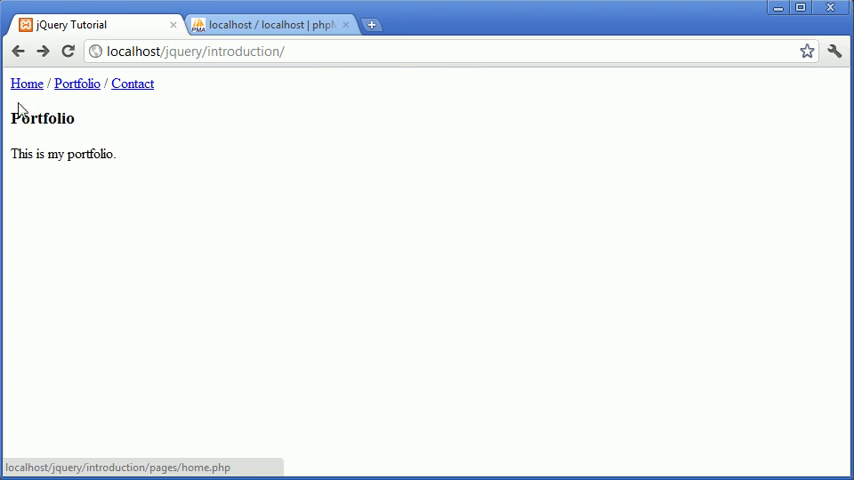
mouse_move(77, 84)
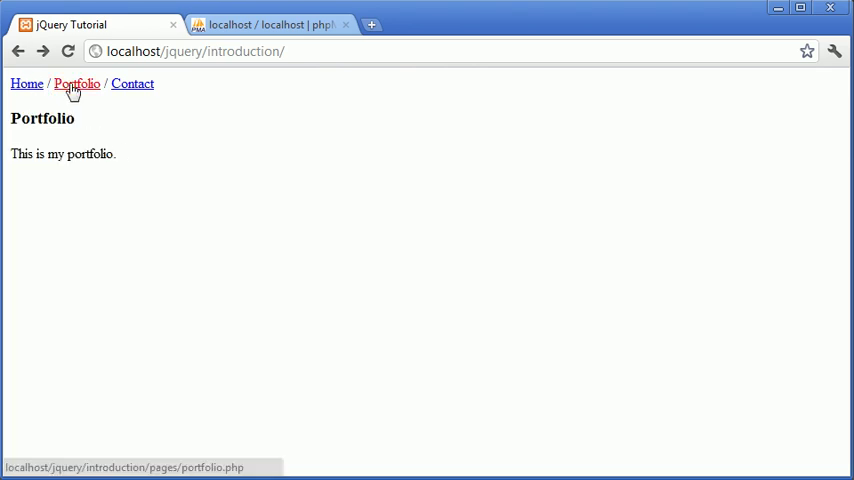
mouse_move(95, 133)
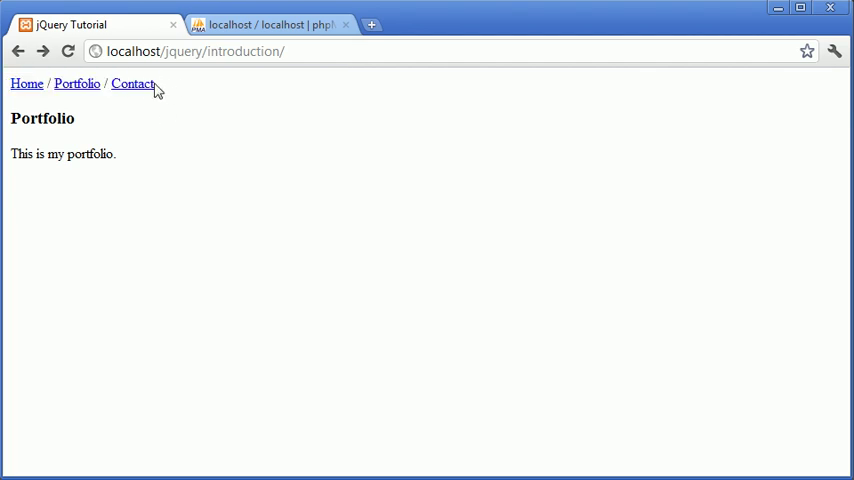
mouse_move(141, 111)
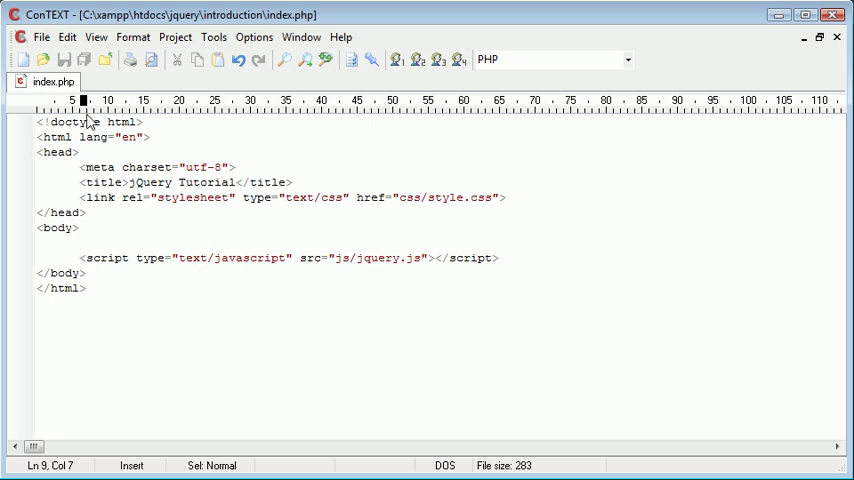
mouse_move(553, 306)
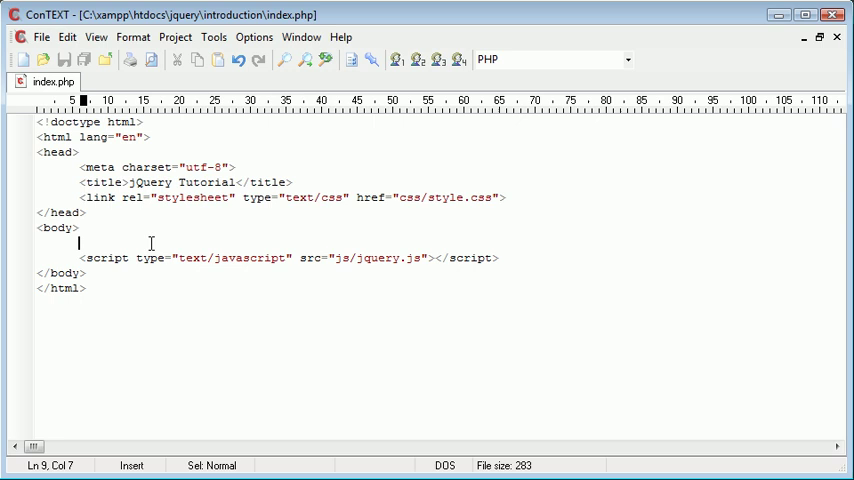
mouse_move(289, 244)
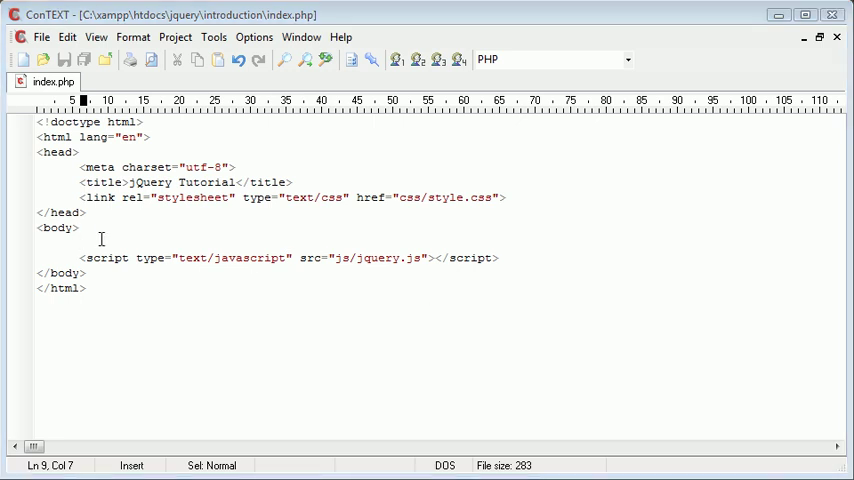
Step: Add a blank line in index.php's body and begin a div with id menu_top
key(Return)
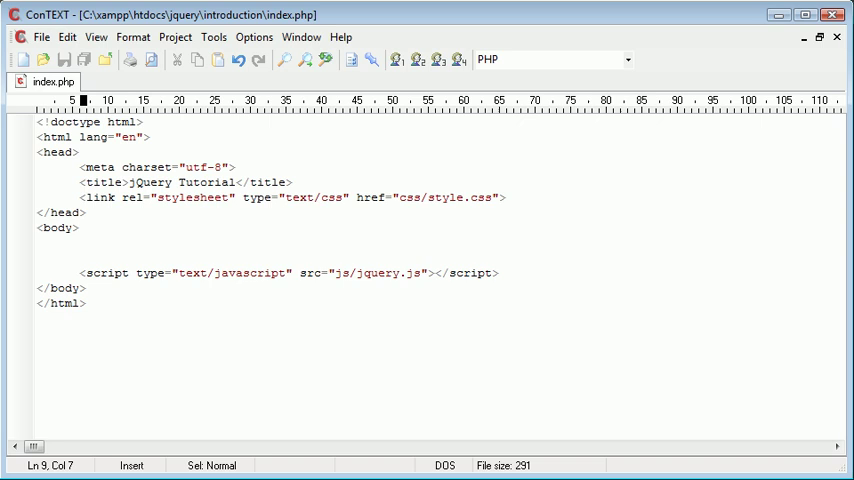
text(<div id="">)
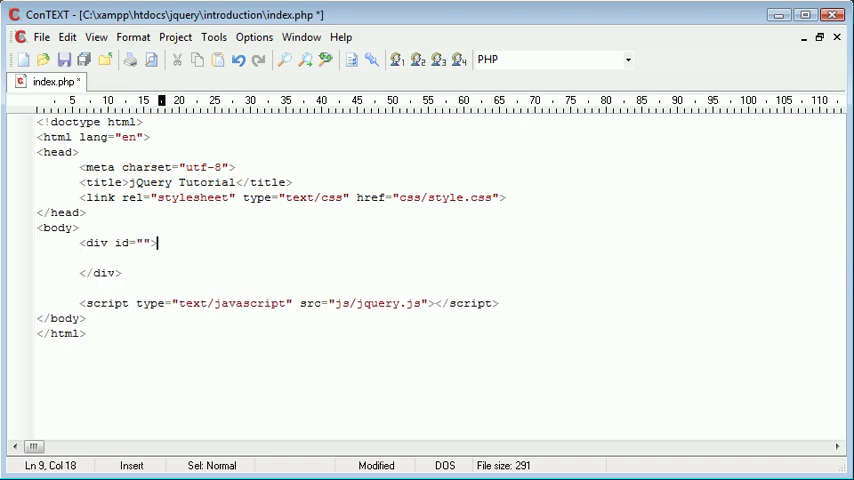
text(men)
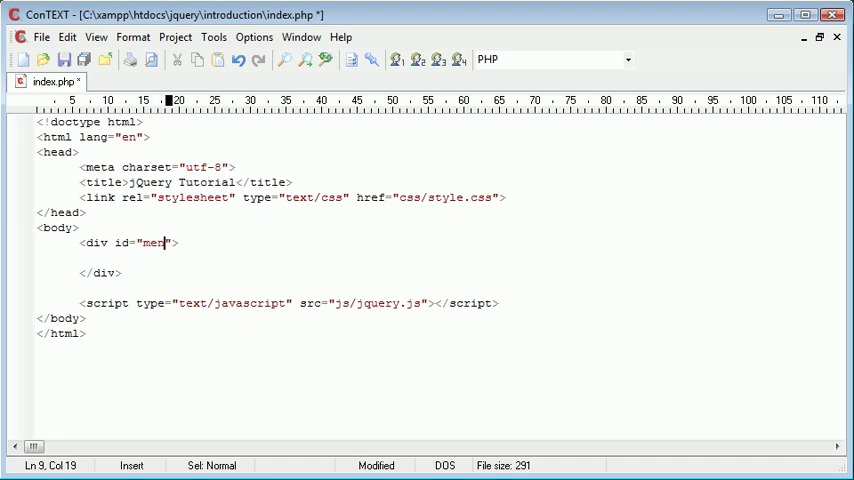
text(u_top)
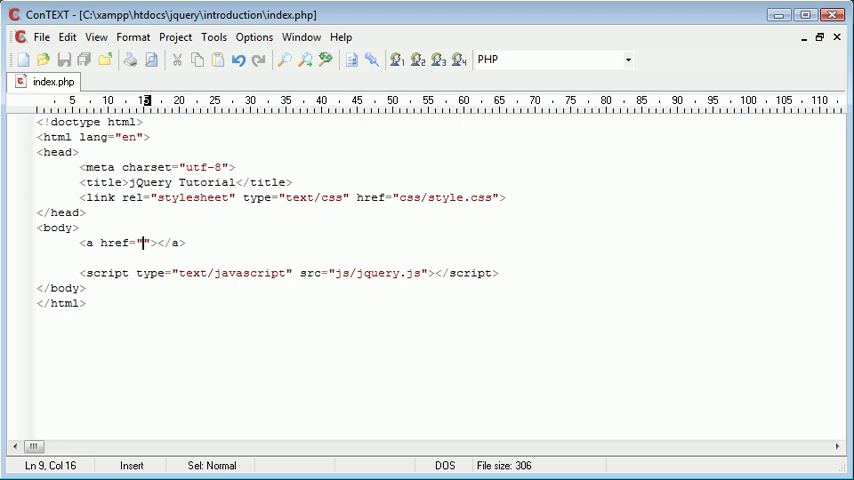
Step: Write the Home, Portfolio and Contact links on separate lines, separated by slashes
text(Home)
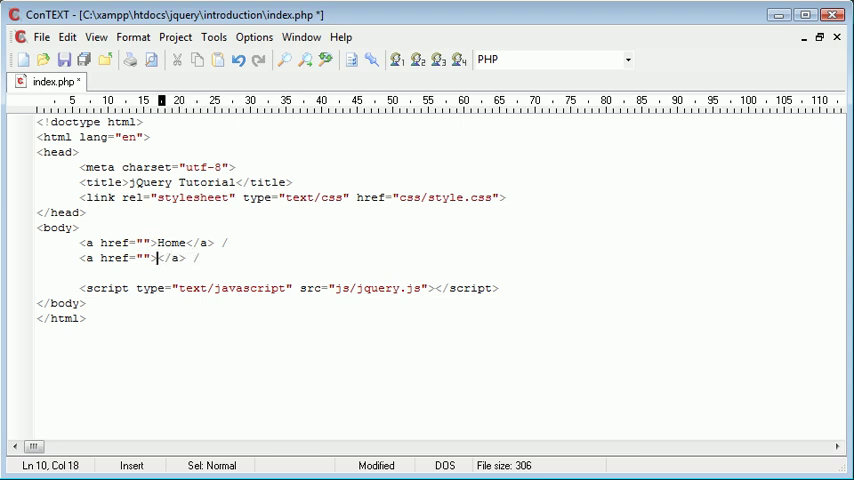
text(Portfolio)
text(<a href="">Contact</a>)
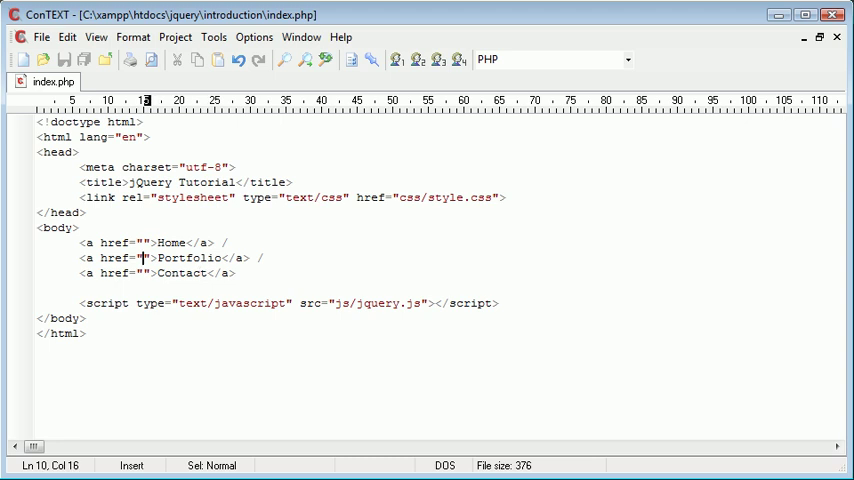
click(128, 243)
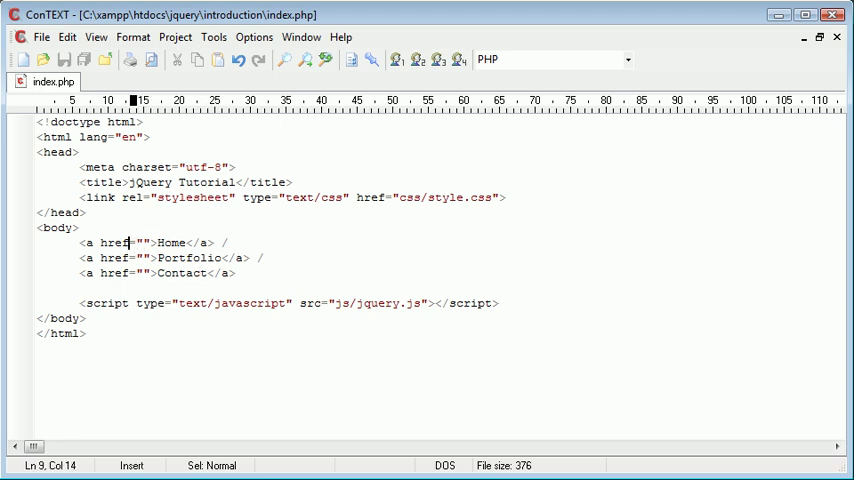
click(116, 242)
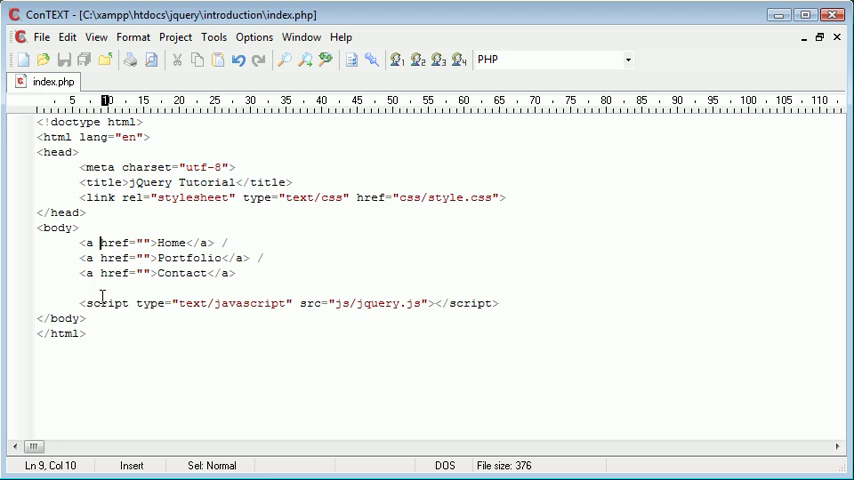
mouse_move(101, 258)
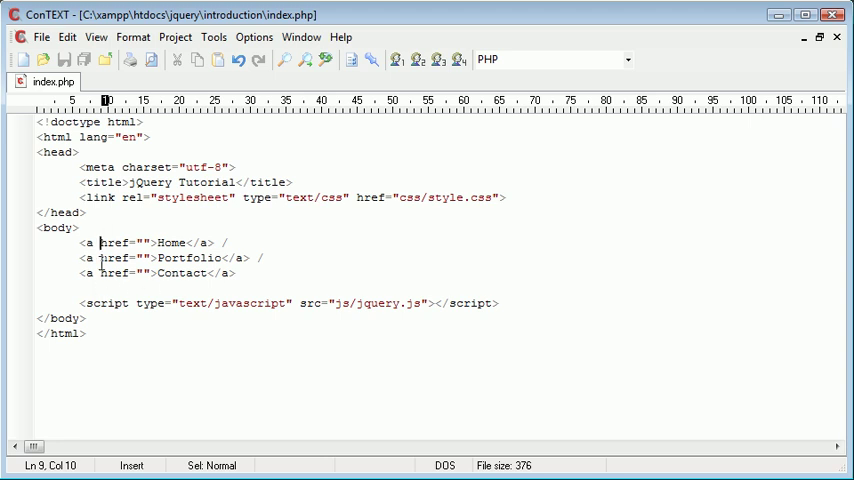
key(Enter)
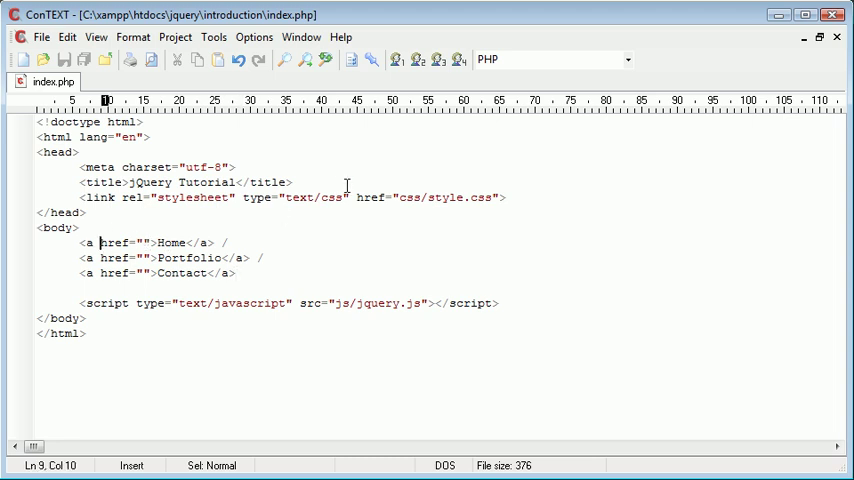
Step: Add class="menu_top" to the Portfolio and Contact link tags, save, and verify the class name
text(class="")
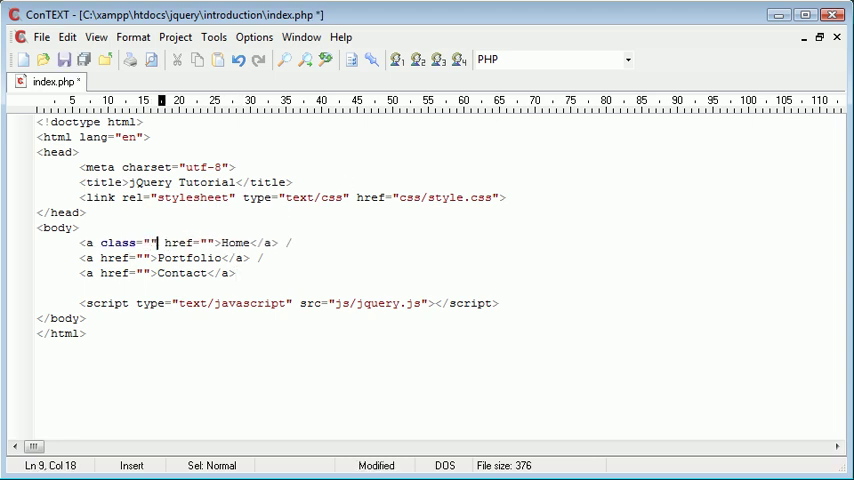
key(ctrl+s)
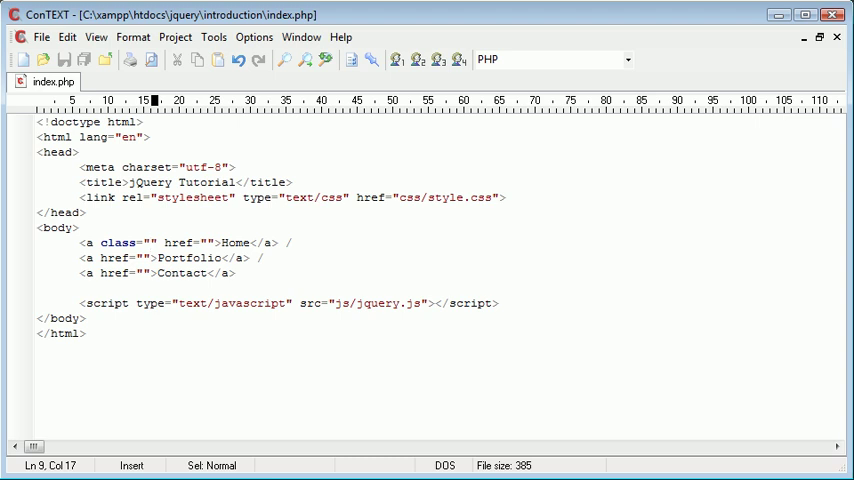
text(menu_top)
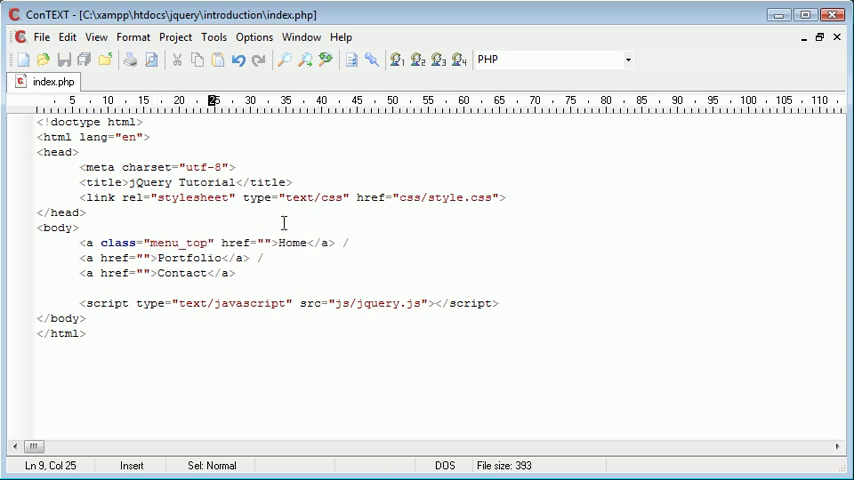
text(class="")
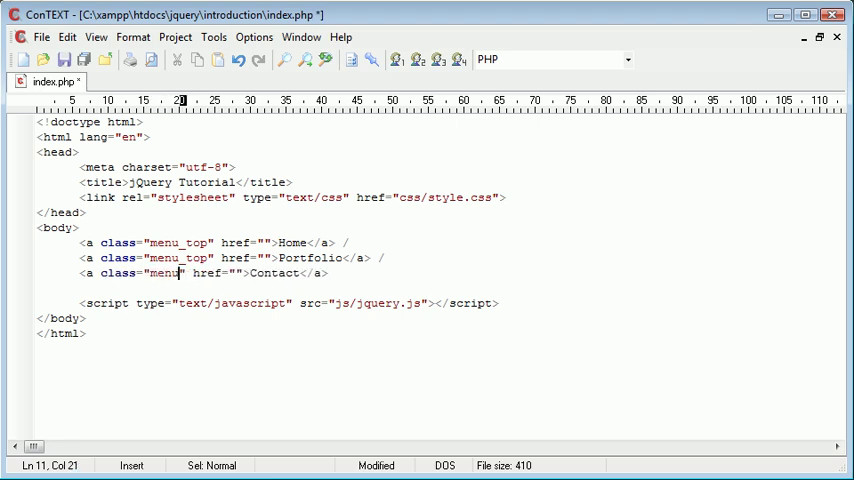
text(_top)
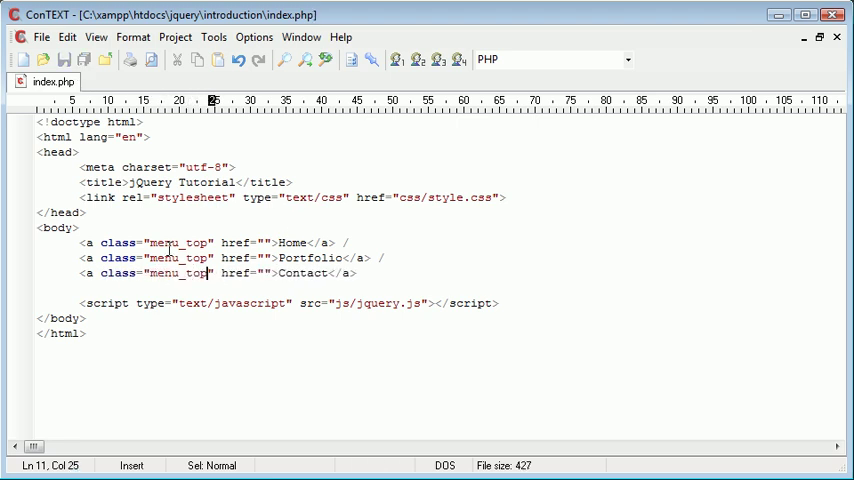
click(145, 242)
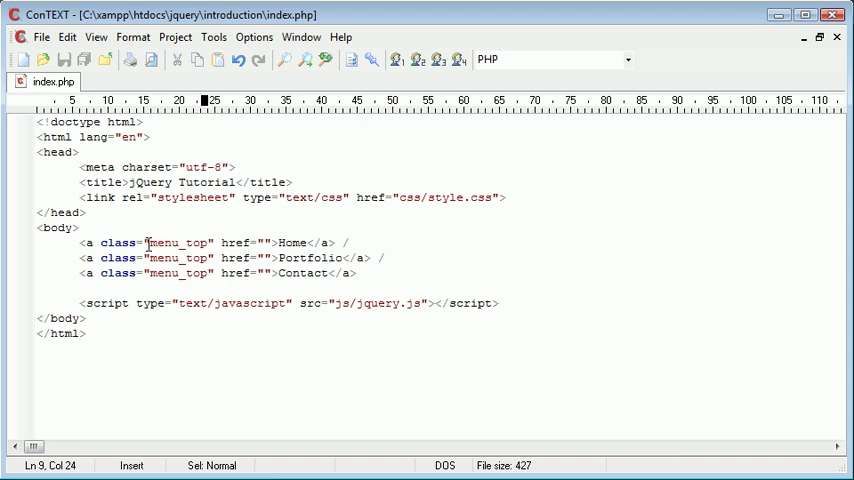
double_click(164, 258)
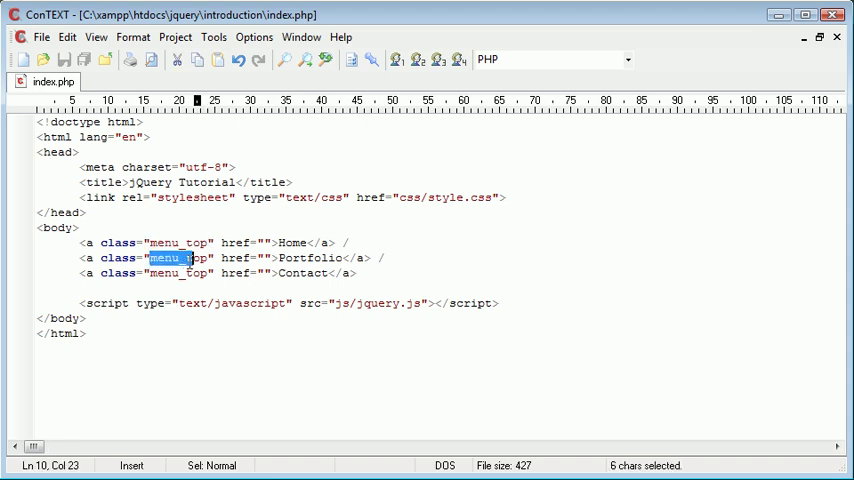
click(148, 242)
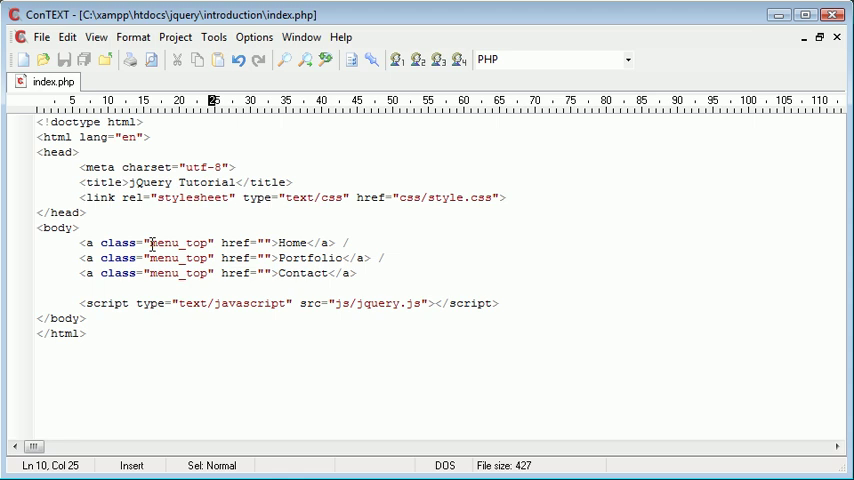
click(258, 243)
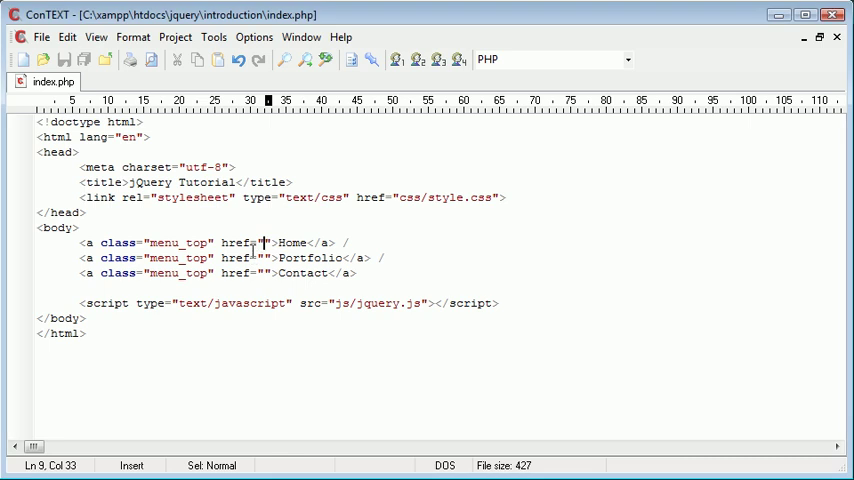
mouse_move(365, 303)
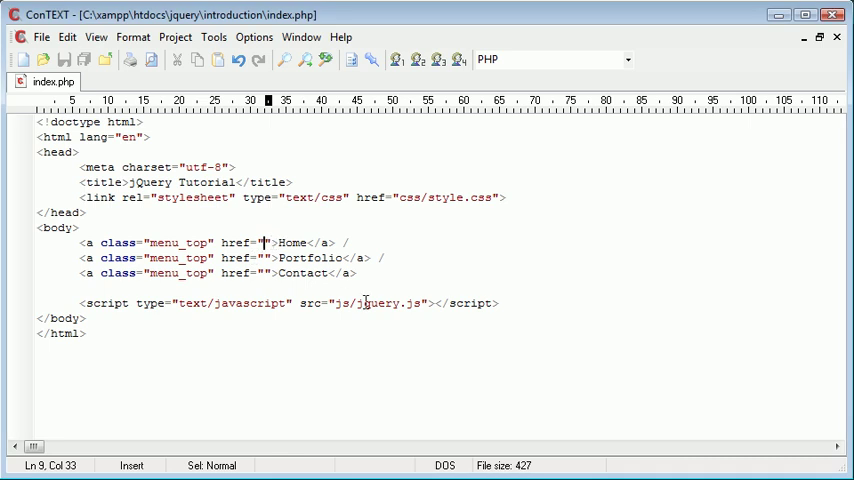
Step: Set the link targets to pages/home.php, pages/portfolio.php and pages/contact.php
text(pages/)
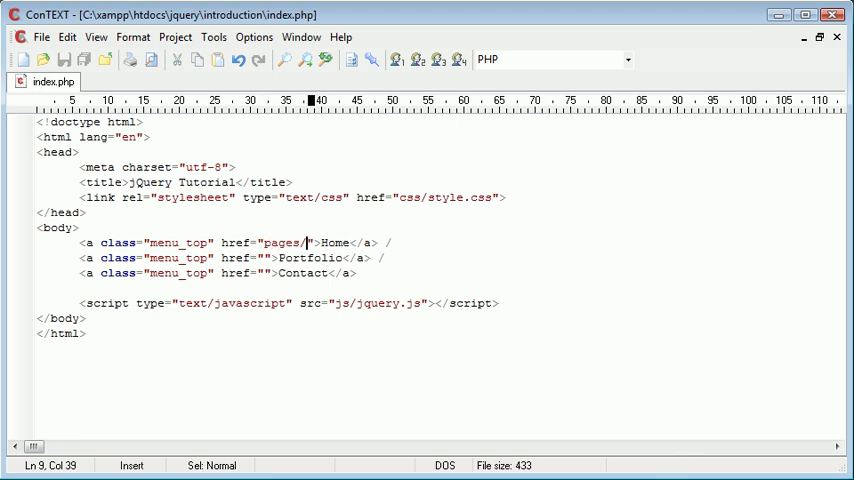
text(home.php)
click(218, 257)
text(pag)
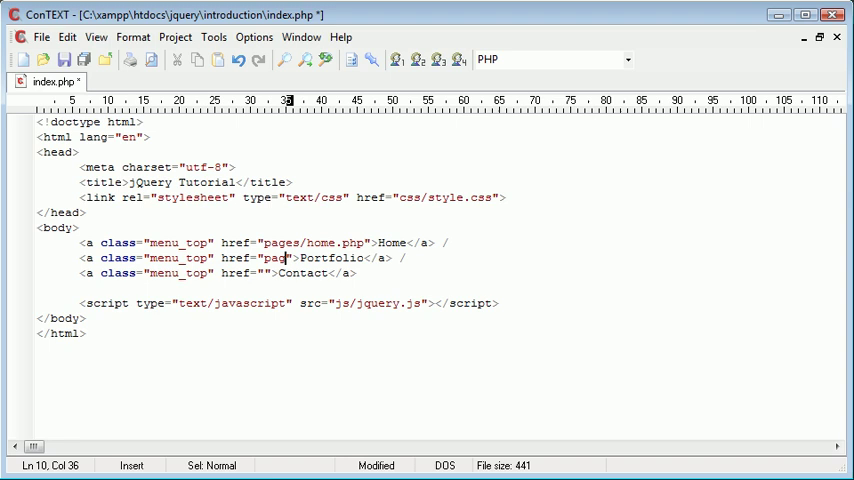
text(es/portfolio.ph)
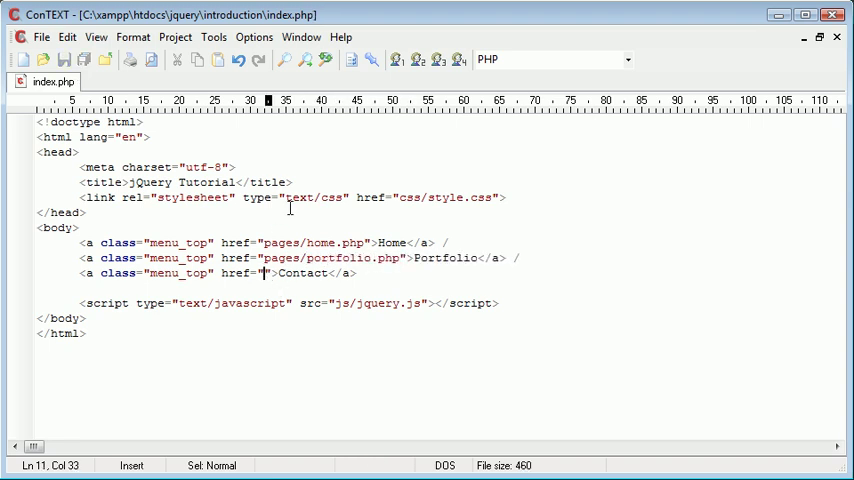
text(pages/co)
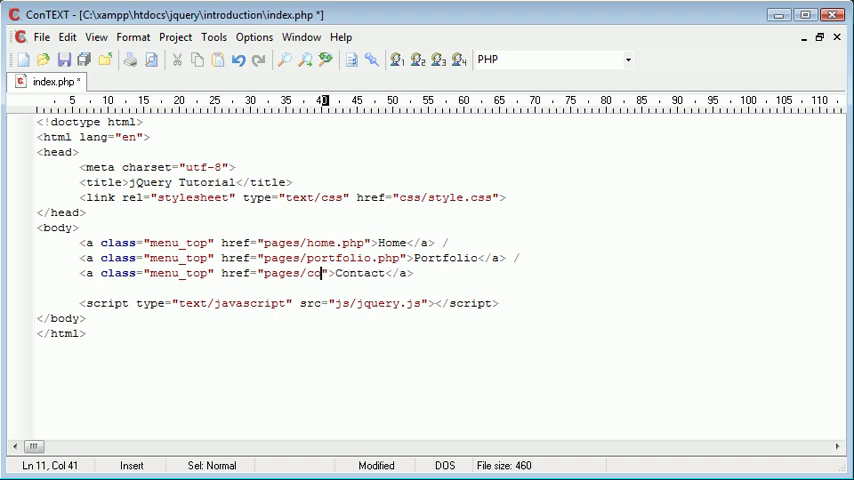
text(ntact.php)
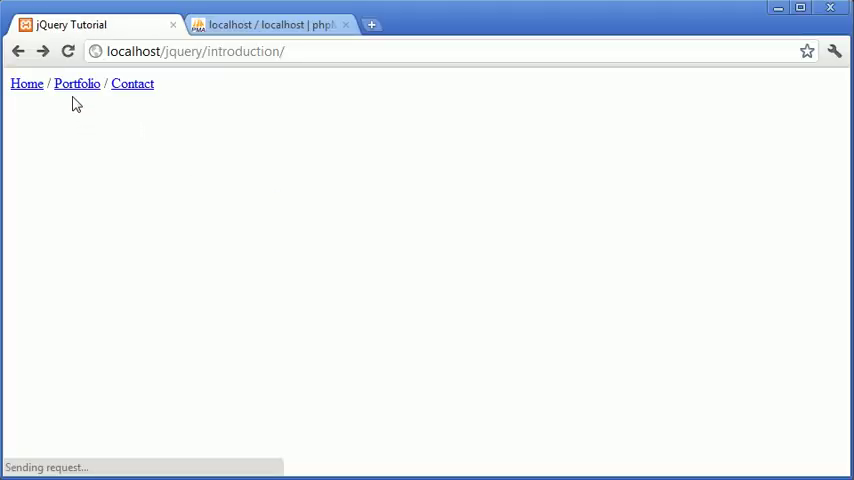
click(27, 84)
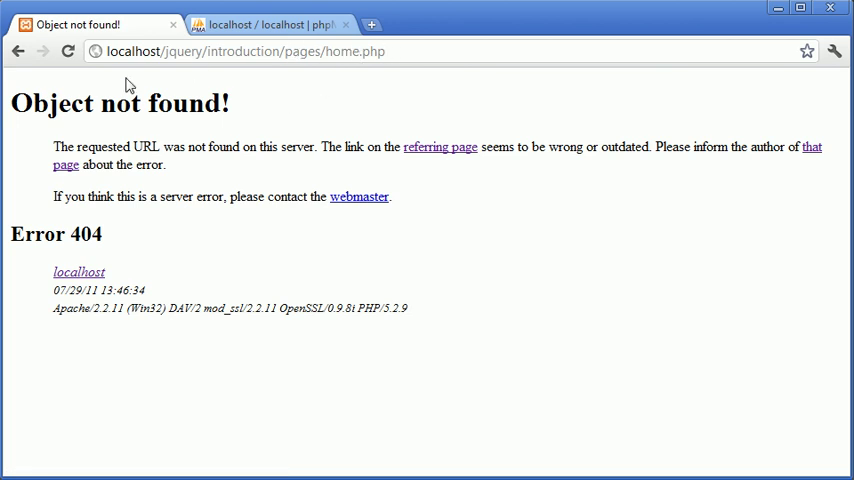
click(18, 51)
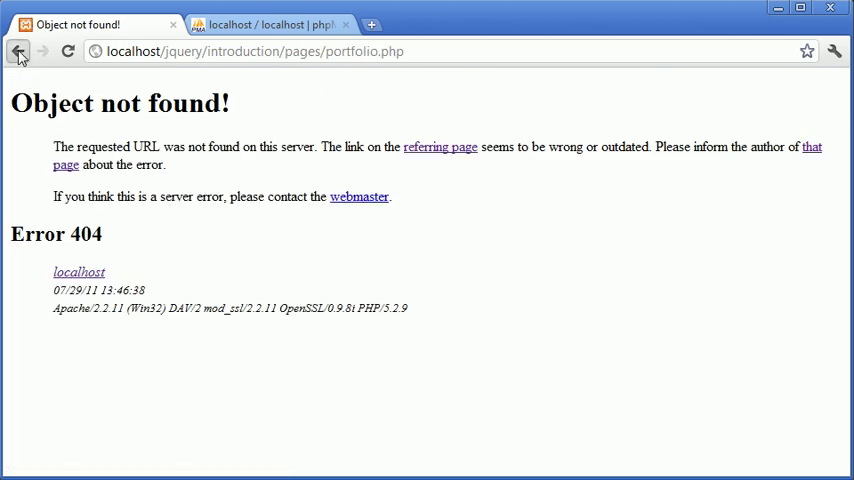
click(18, 51)
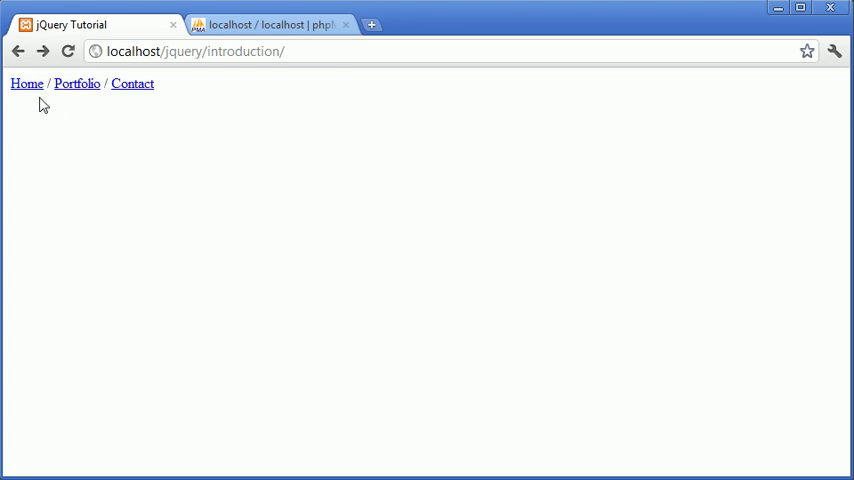
click(27, 84)
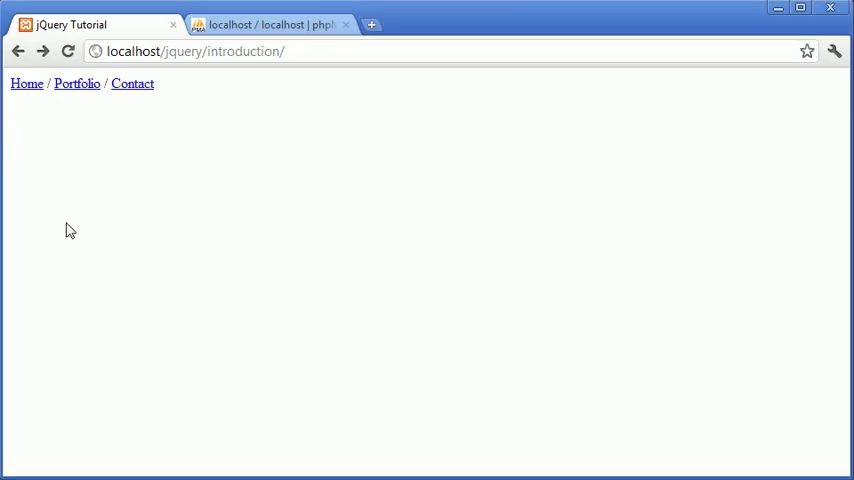
mouse_move(40, 120)
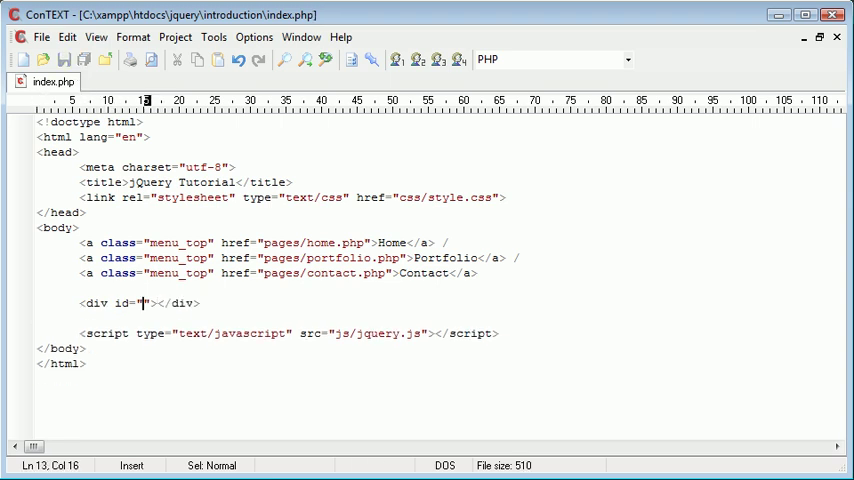
Step: Type the content_area id into the new div below the three links
text(cont)
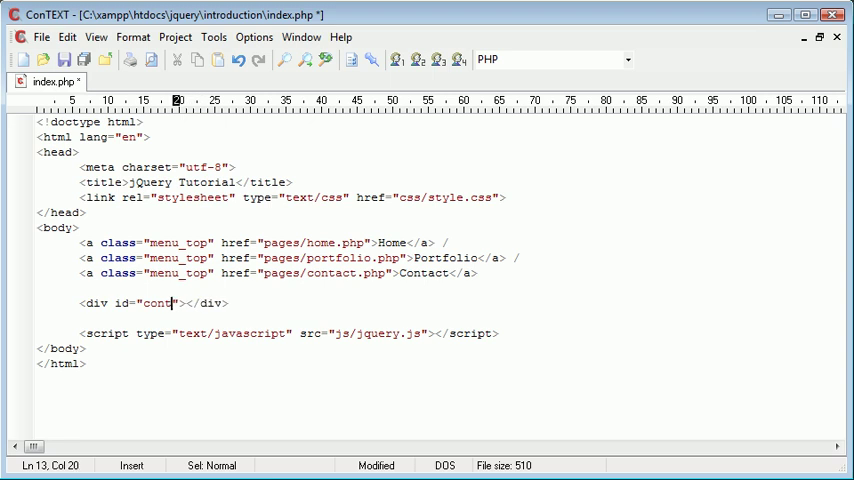
text(ent_area)
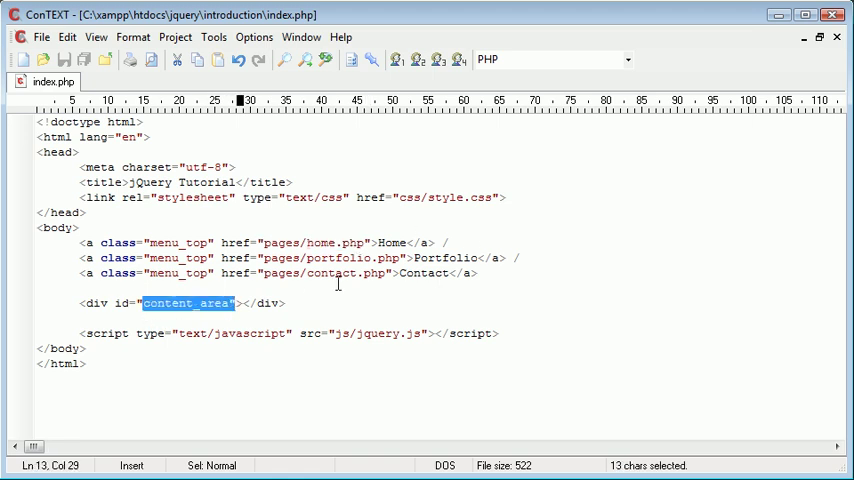
click(286, 303)
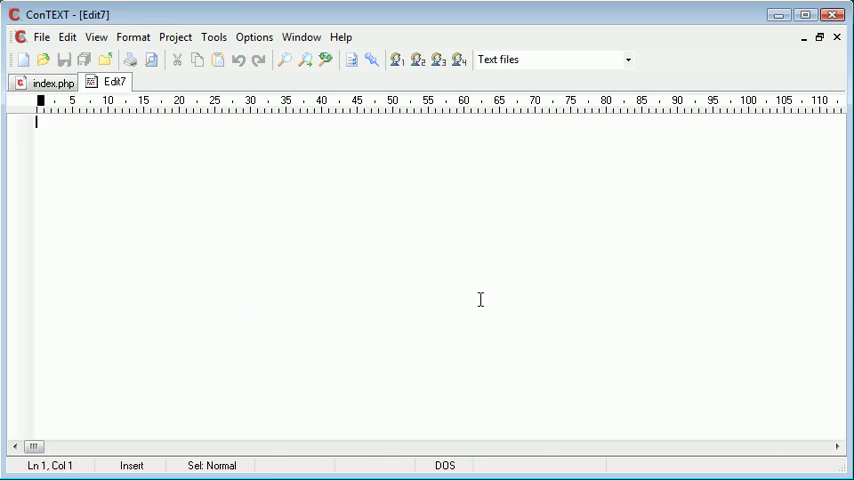
Step: Write the Home h3 heading and the homepage paragraph
text(<h3></)
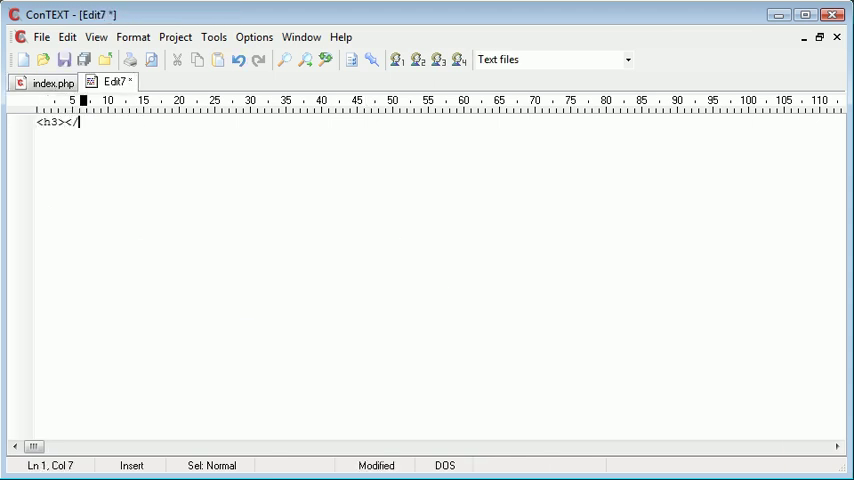
text(h3>)
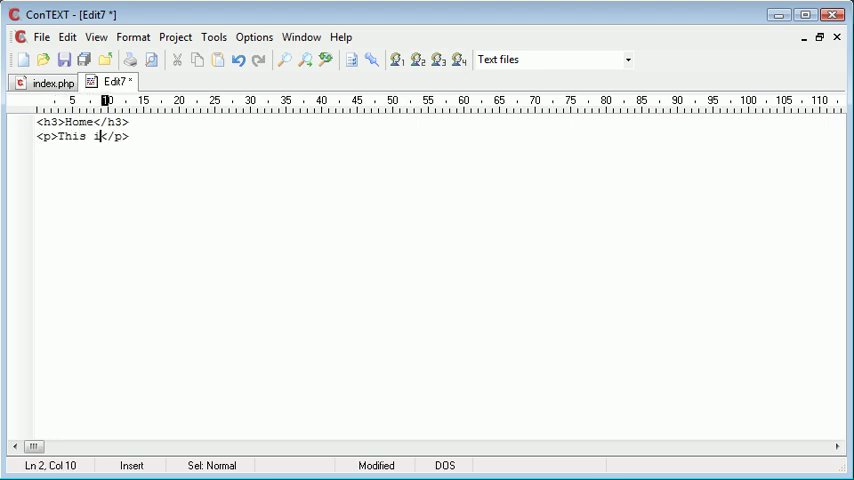
text(s the homepage.)
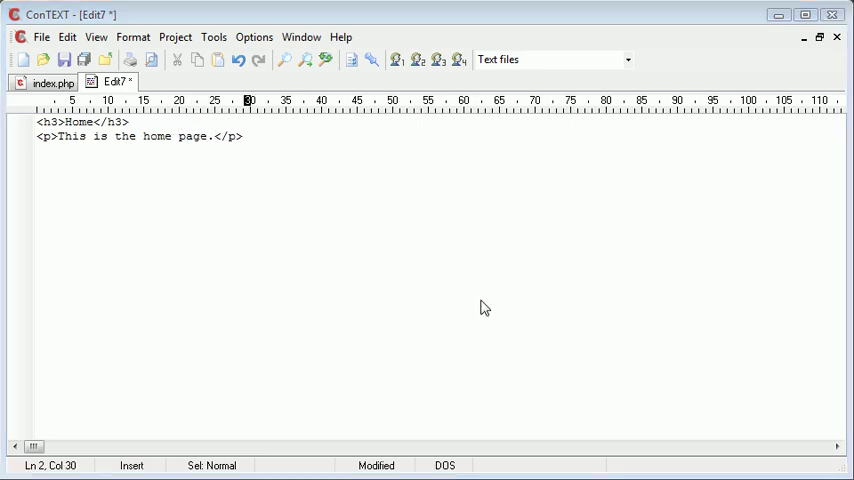
Step: Save the page as home.php in a new pages folder inside introduction
click(63, 60)
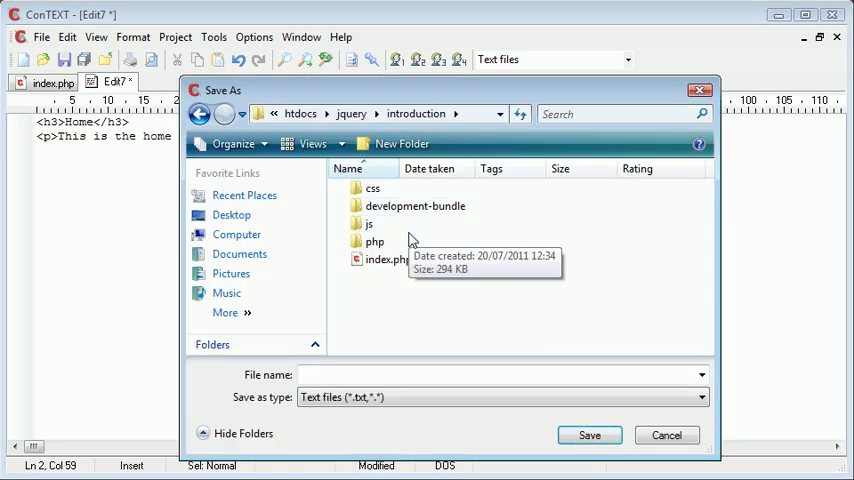
click(401, 143)
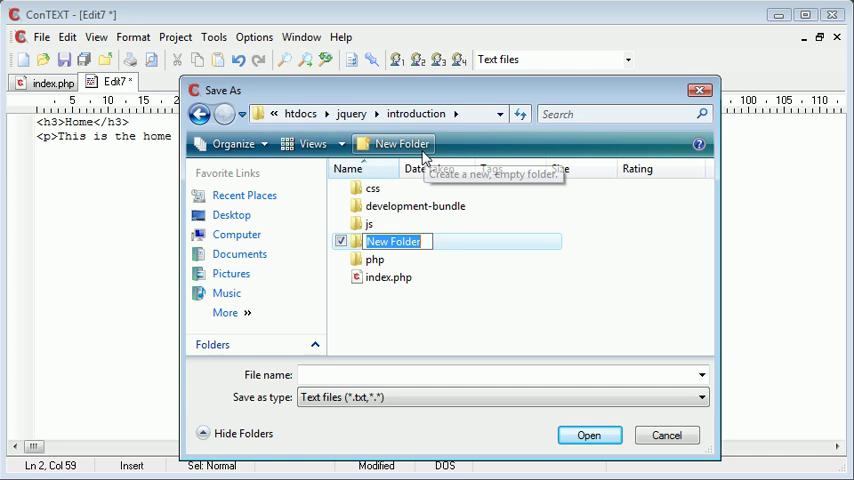
double_click(393, 241)
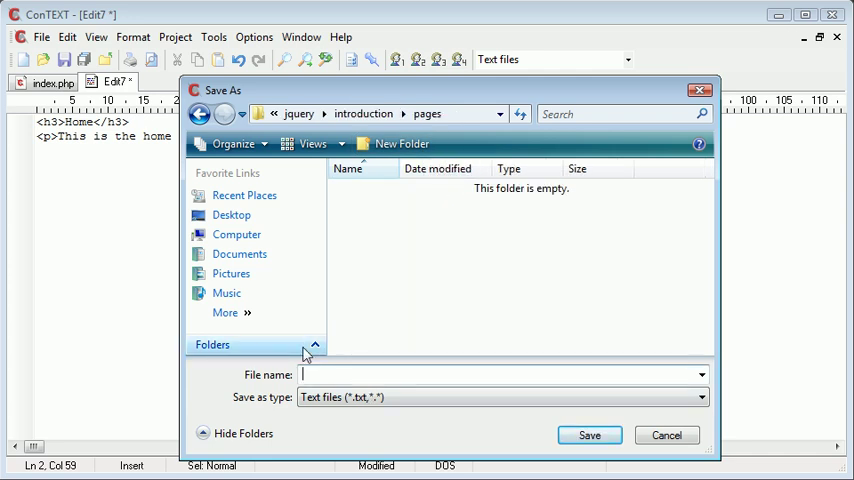
click(589, 435)
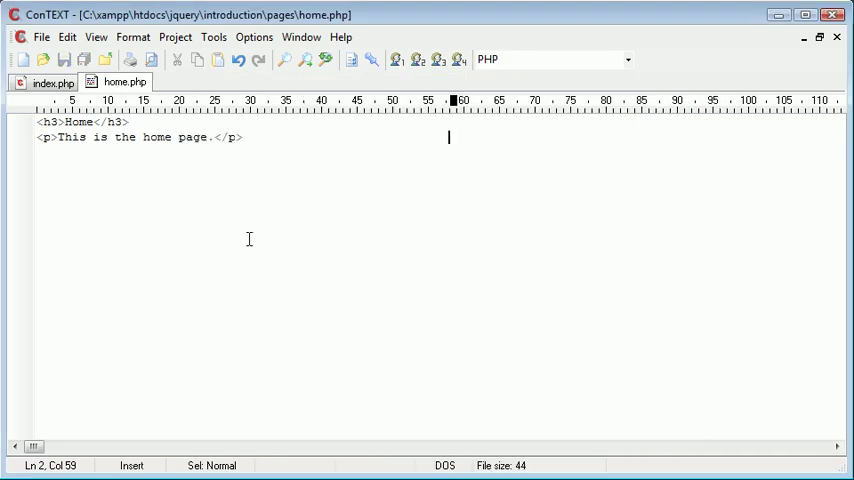
click(47, 82)
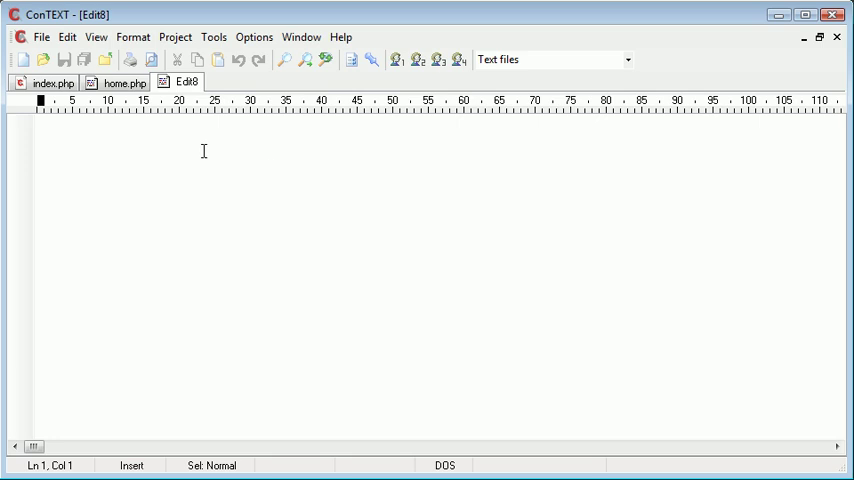
Step: Write the Portfolio heading and 'This is my portfolio.' paragraph, saved as portfolio.php
text(<h3></h3>)
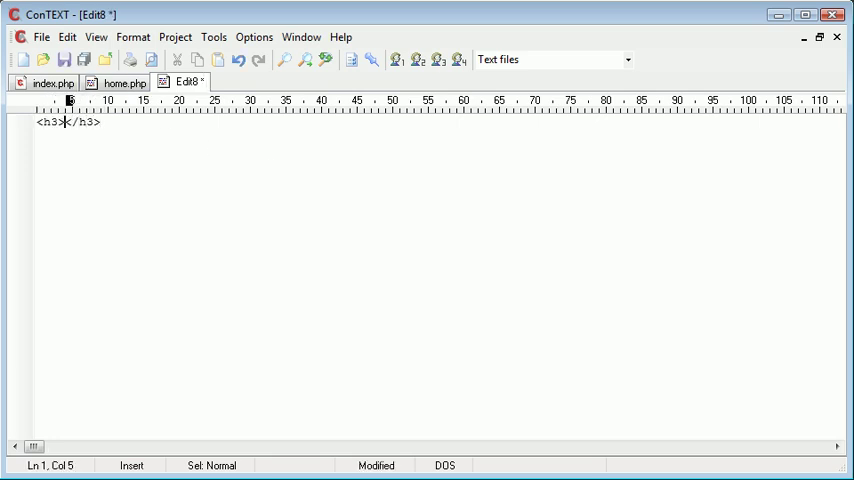
text(Portfolio)
text(<p></p>)
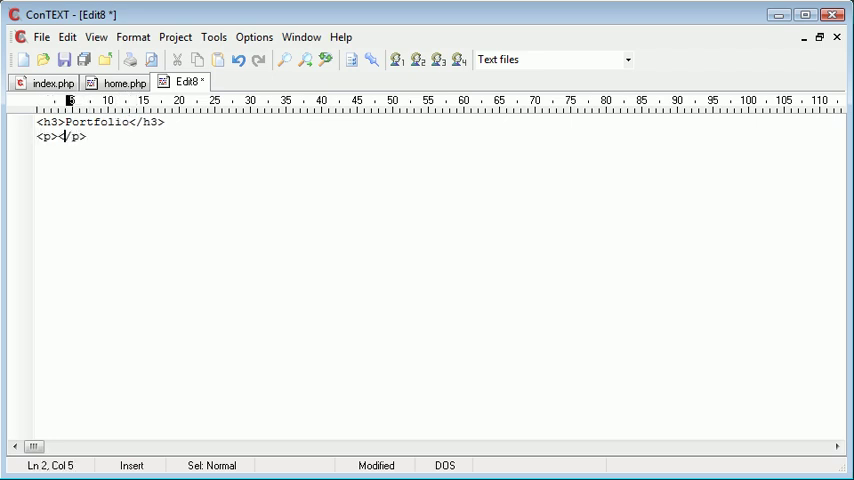
text(This is my port)
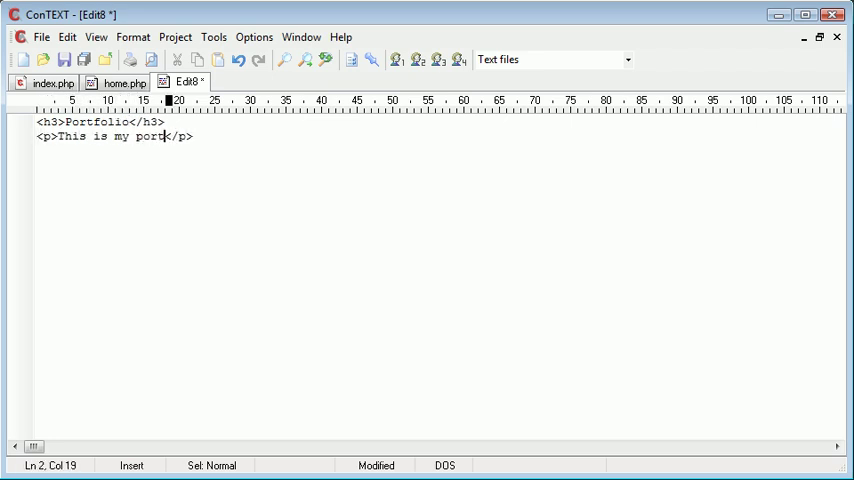
text(folio.)
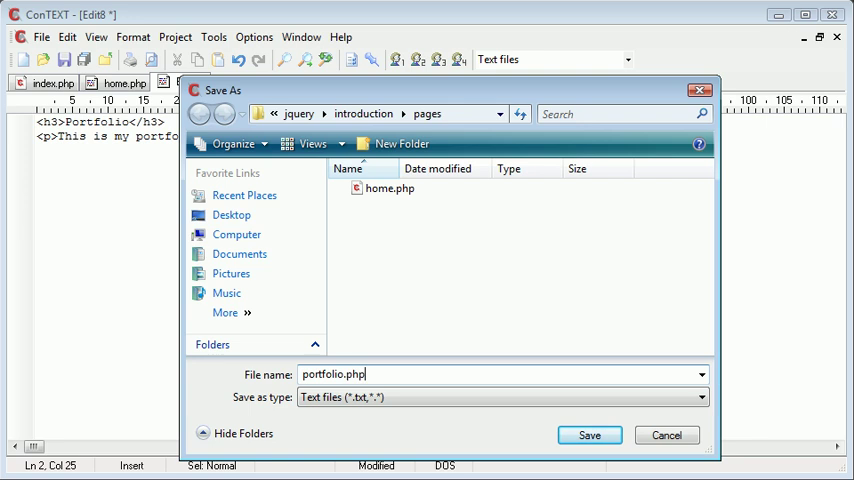
click(589, 435)
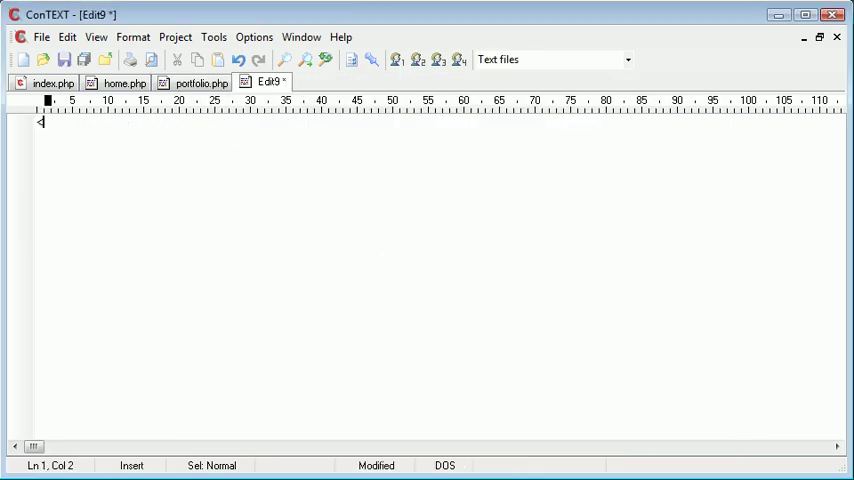
Step: Write the Contact heading and contact-details paragraph, save as contact.php, and return to index.php
text(<h3></h3>)
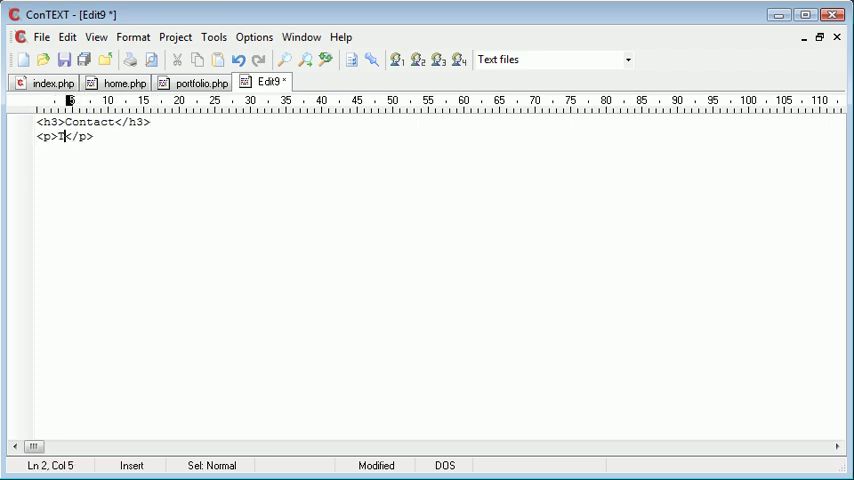
text(hese are my conta)
text(contact.php)
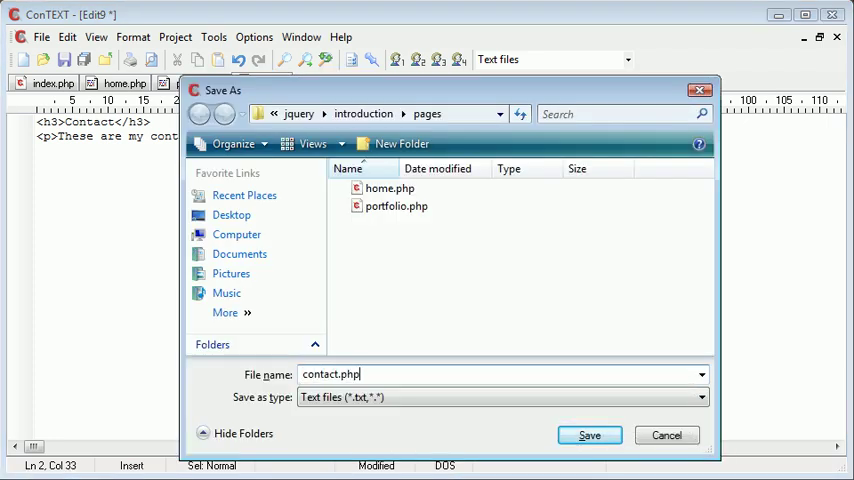
click(589, 435)
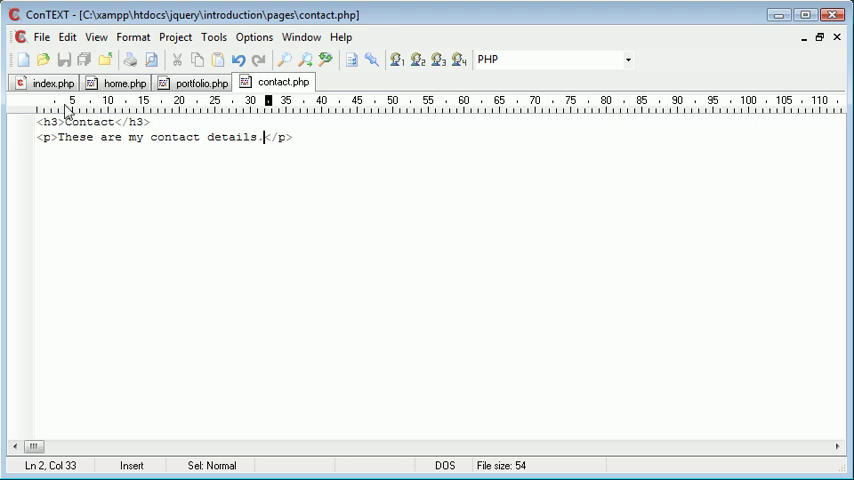
click(52, 82)
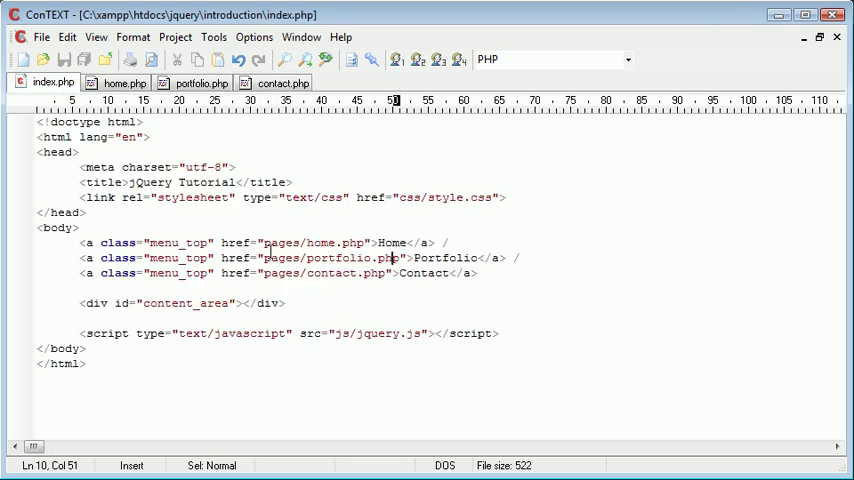
click(300, 242)
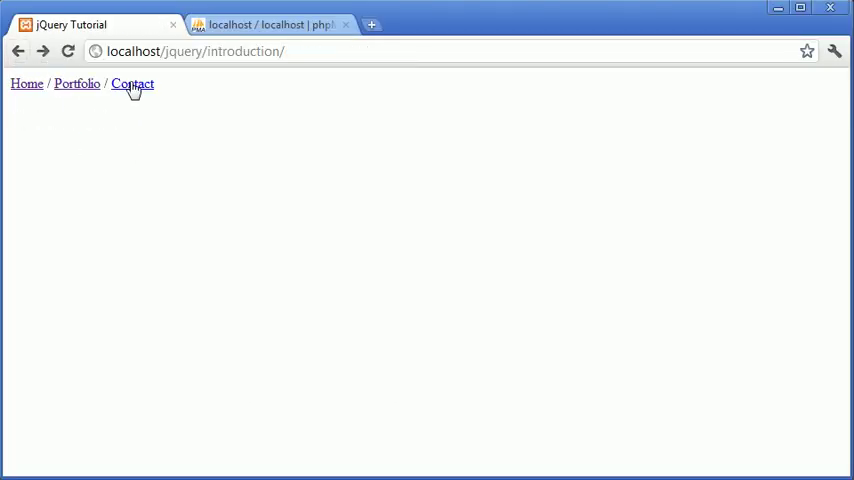
mouse_move(30, 118)
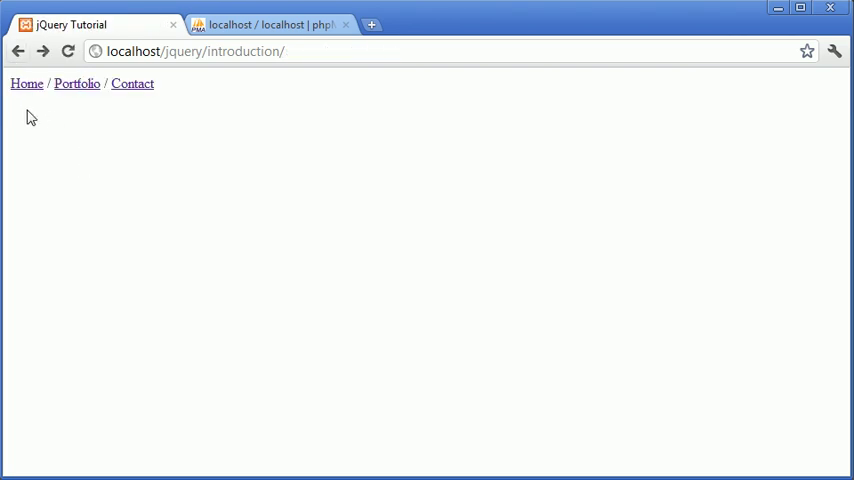
mouse_move(71, 120)
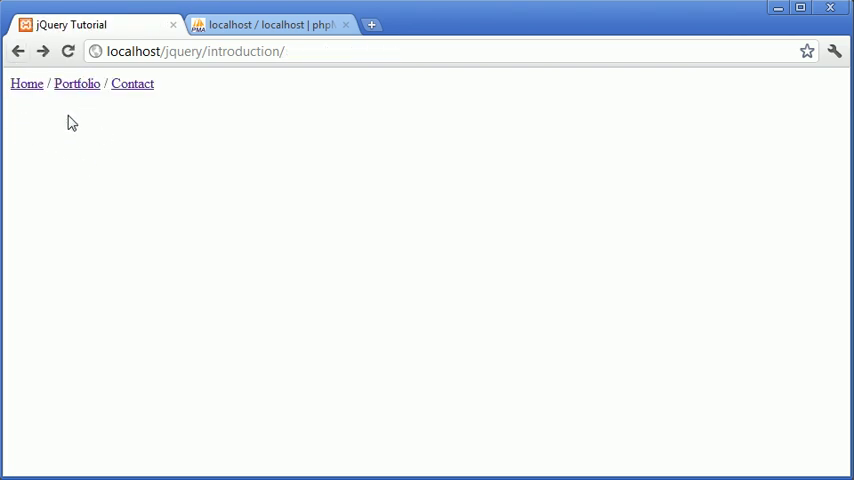
key(alt+tab)
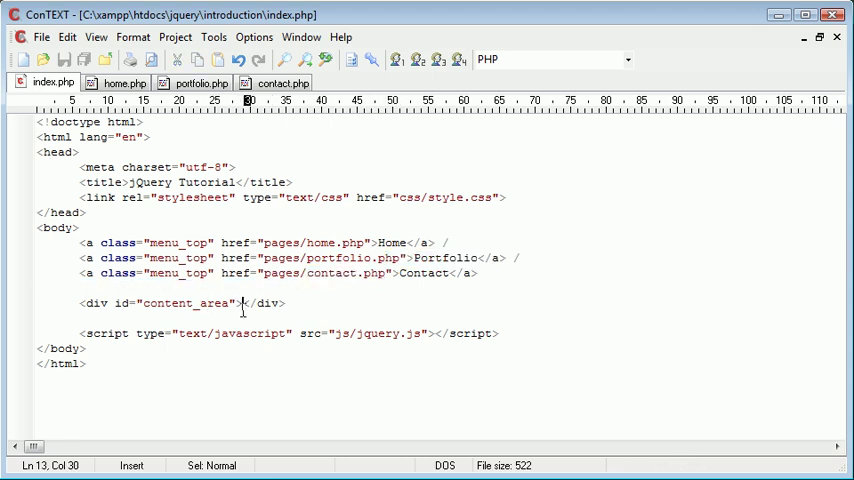
click(360, 257)
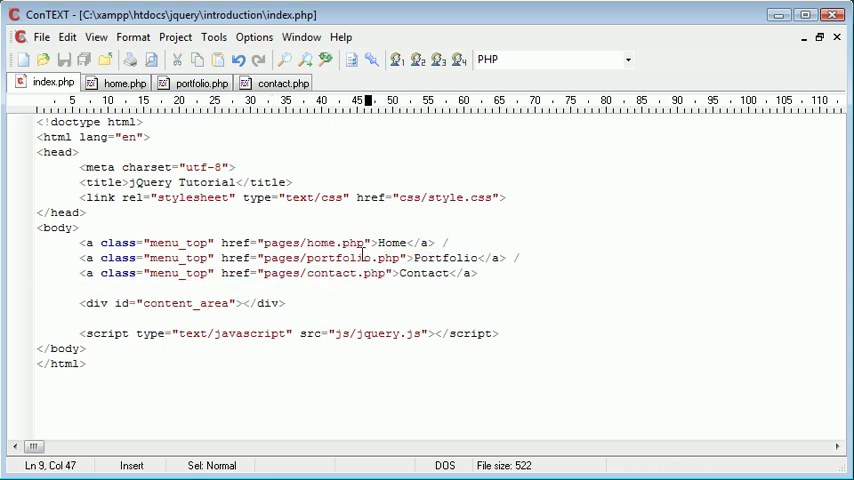